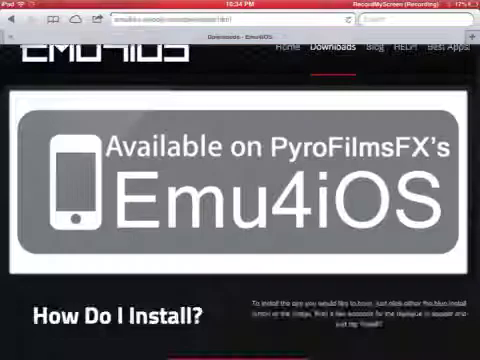
# Step: Scroll the Emu4iOS Downloads page down to the RecordMyScreen INSTALL button
pyautogui.scroll(-3)
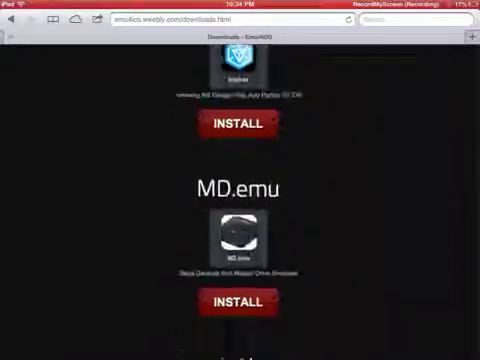
pyautogui.scroll(-3)
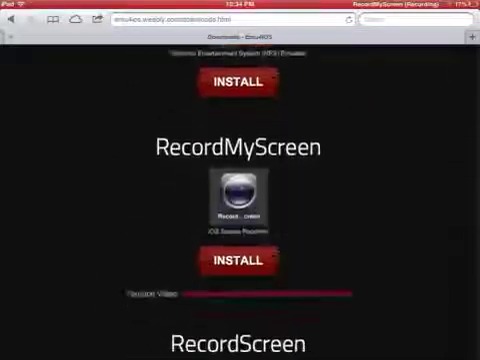
pyautogui.scroll(-3)
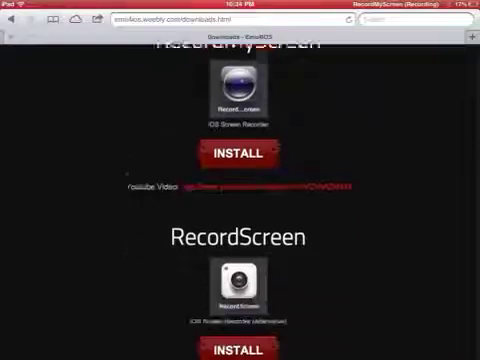
pyautogui.scroll(-3)
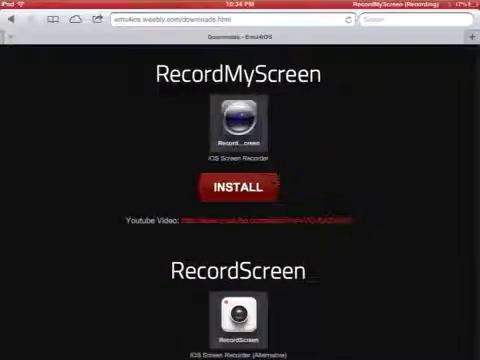
pyautogui.scroll(-3)
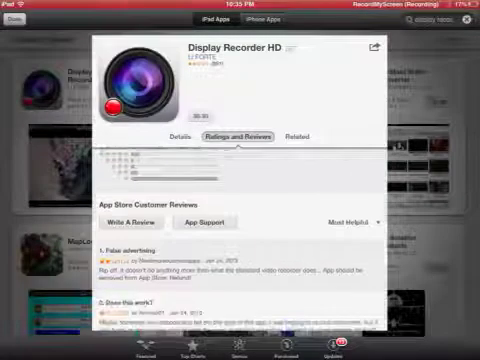
# Step: Scroll through Display Recorder HD's complaint-filled reviews, then return to the search results
pyautogui.scroll(-3)
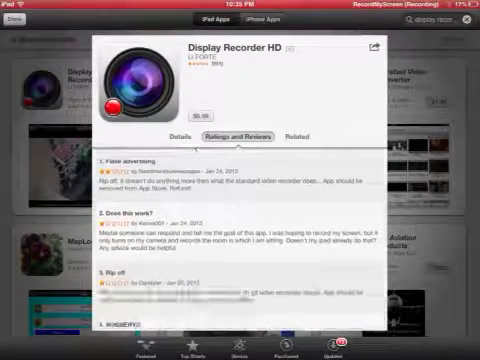
pyautogui.scroll(-3)
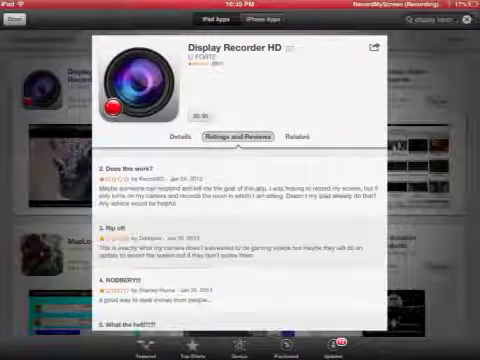
pyautogui.scroll(-3)
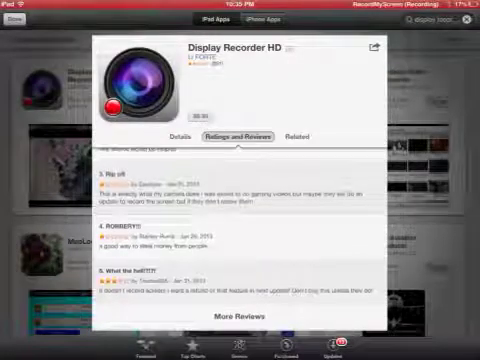
pyautogui.scroll(-3)
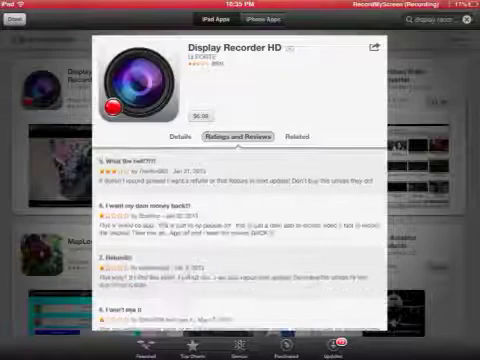
pyautogui.scroll(-3)
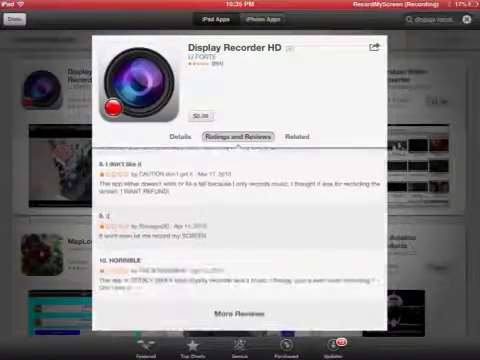
pyautogui.scroll(-3)
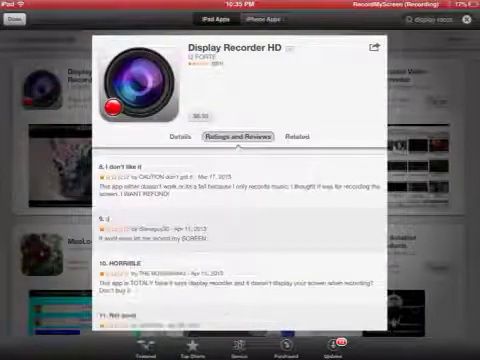
pyautogui.scroll(-3)
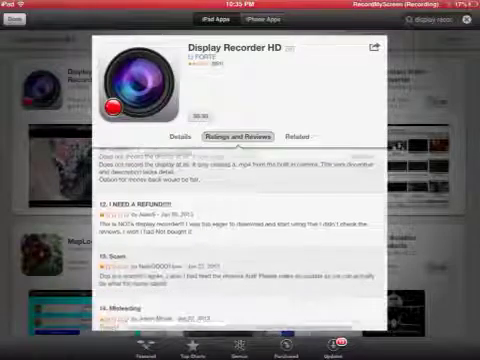
pyautogui.scroll(-3)
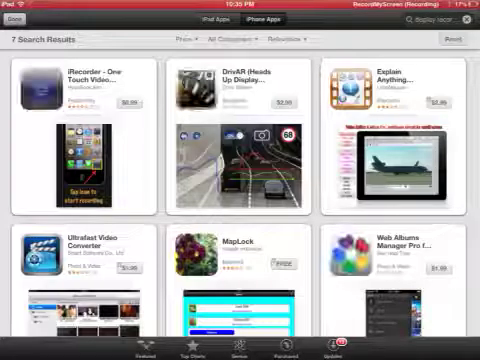
# Step: Open iRecorder - One Touch Video Recorder and scroll through its customer reviews
pyautogui.click(75, 90)
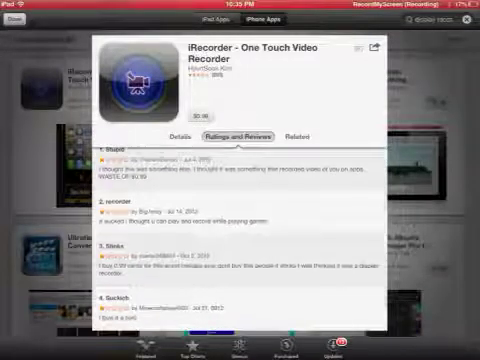
pyautogui.scroll(-3)
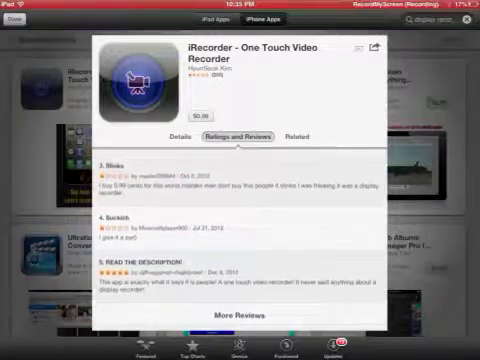
pyautogui.scroll(-3)
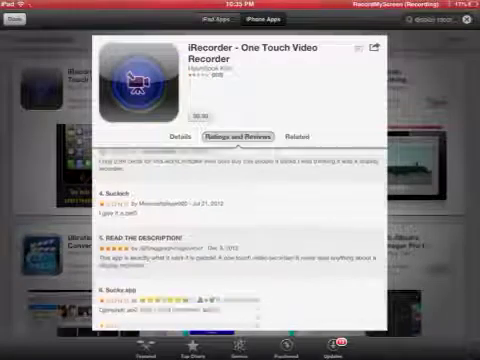
pyautogui.scroll(-3)
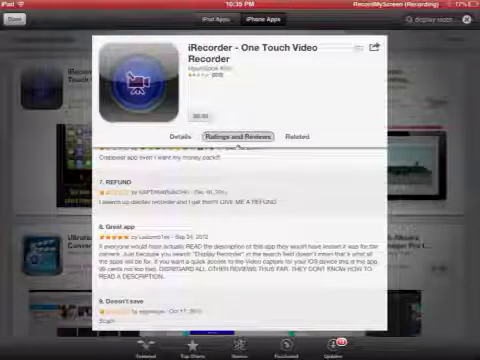
pyautogui.scroll(-3)
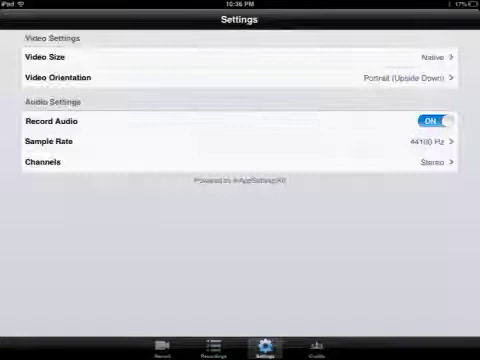
# Step: View RecordMyScreen's Video Size options, return to settings, then show the Credits tab
pyautogui.click(240, 52)
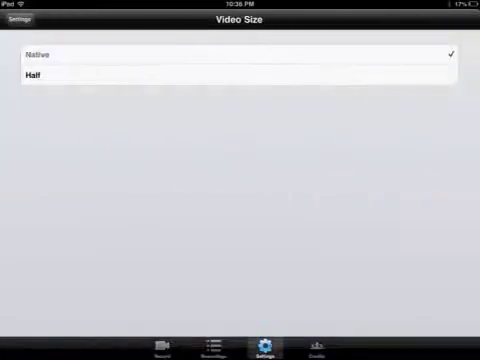
pyautogui.click(22, 22)
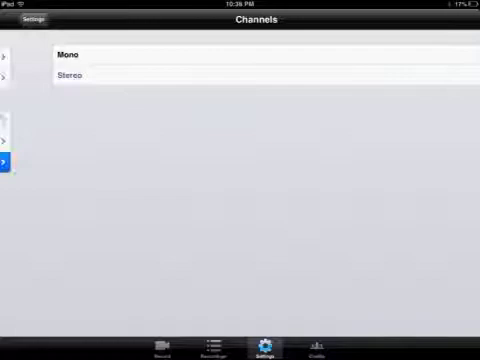
pyautogui.click(317, 349)
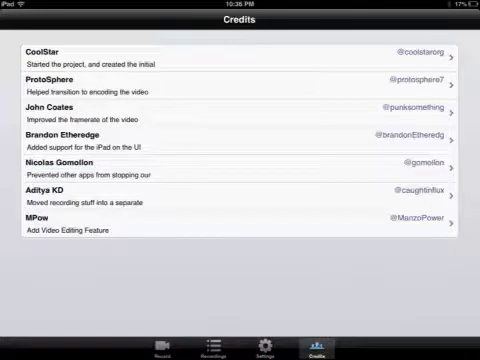